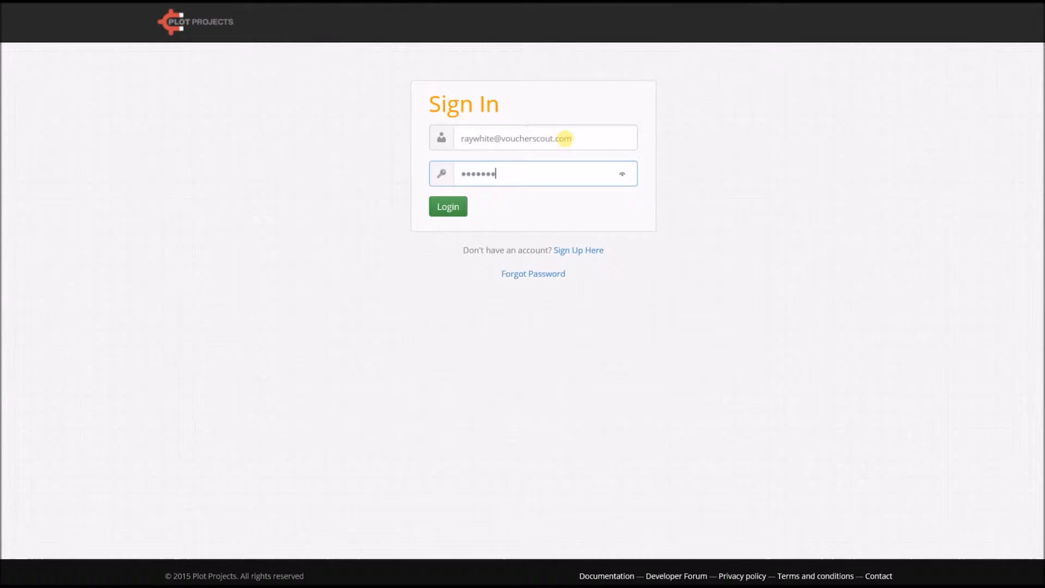
Log in to the dashboard and open the empty Campaigns overview.
click(448, 206)
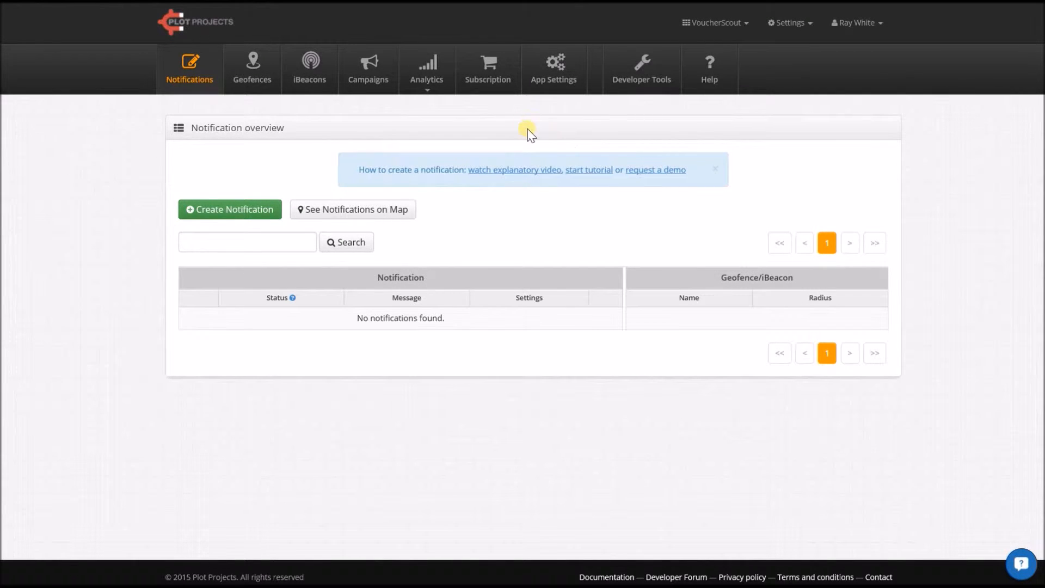
mouse_move(457, 137)
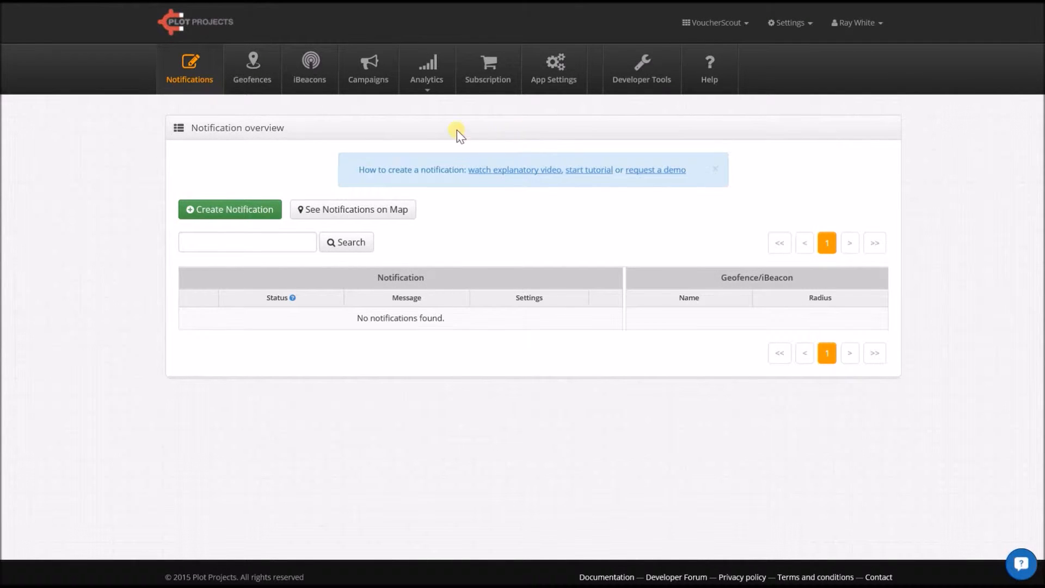
click(368, 64)
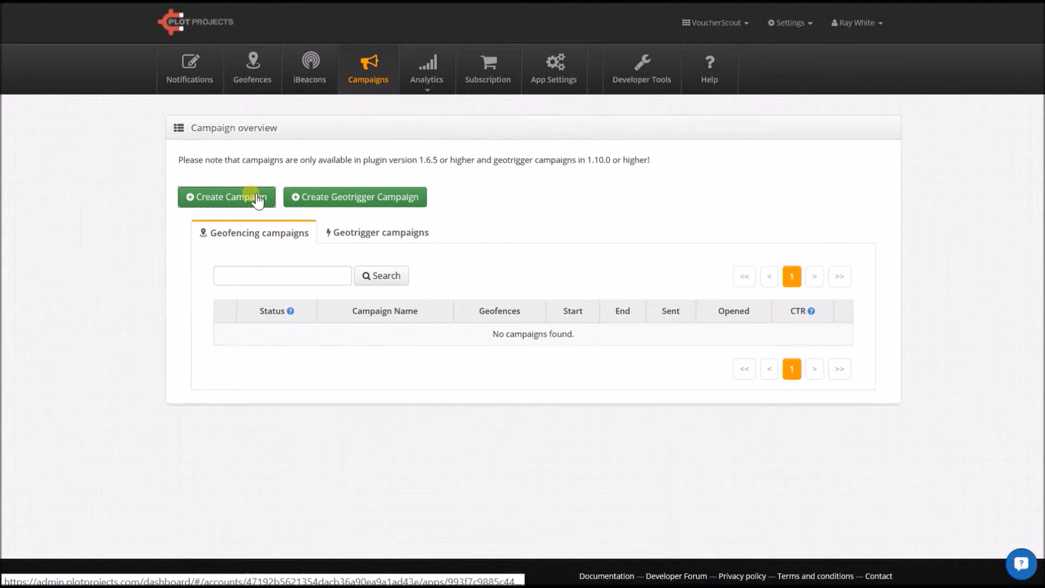
Create a new campaign named 'Starbucks Test'.
click(227, 197)
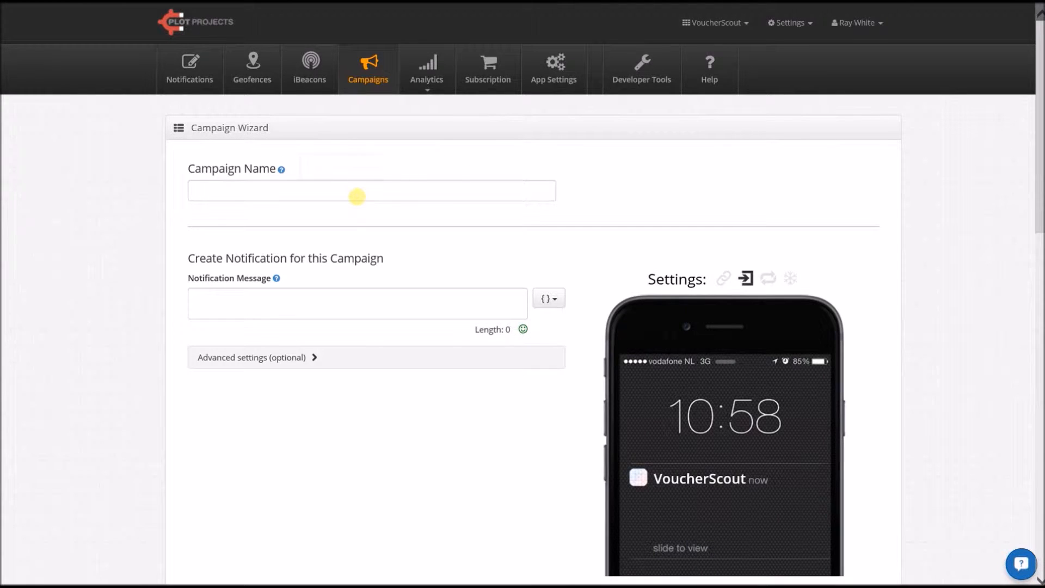
click(357, 190)
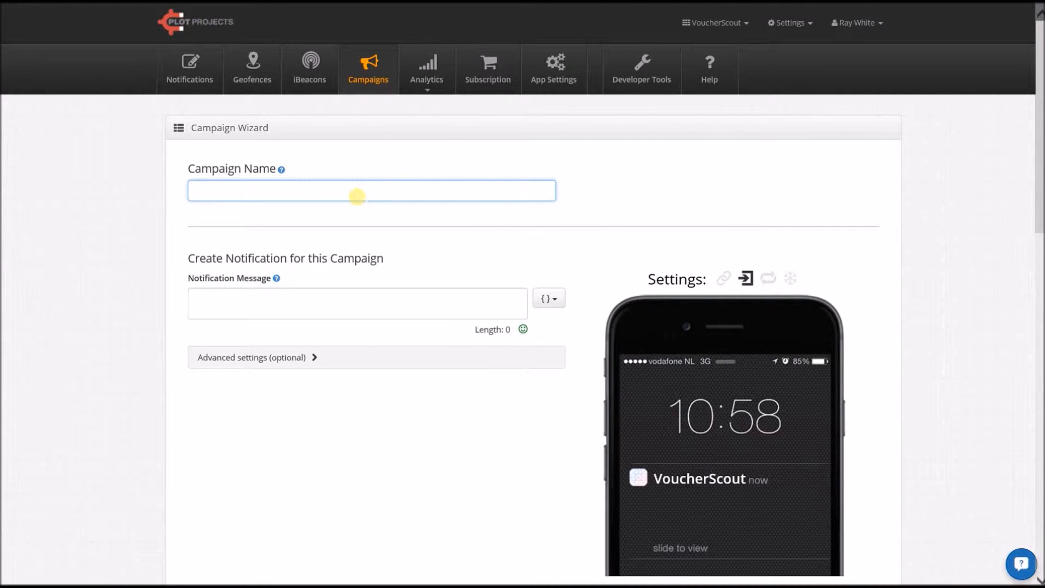
text(Star)
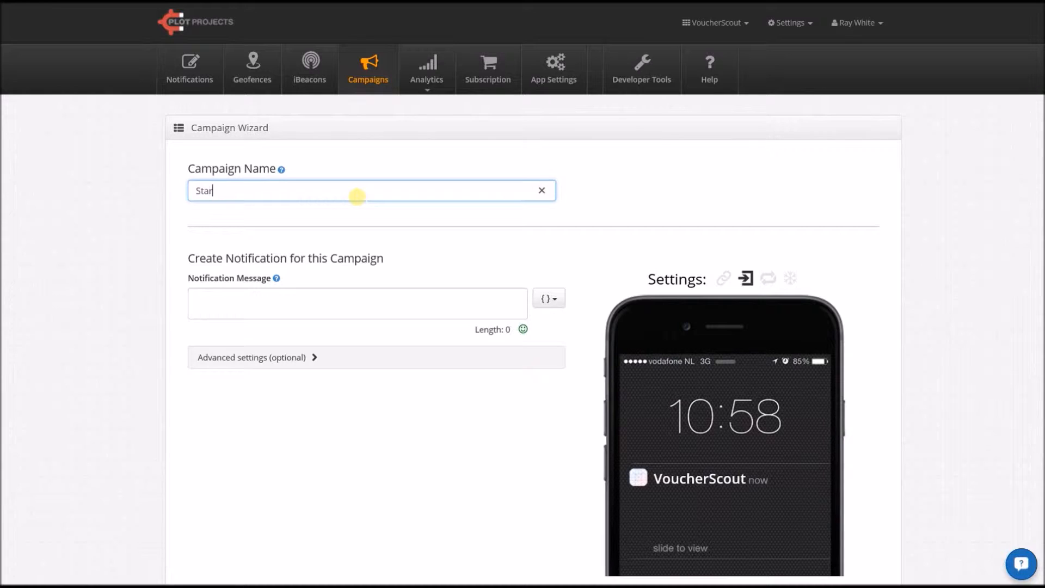
text(bucks)
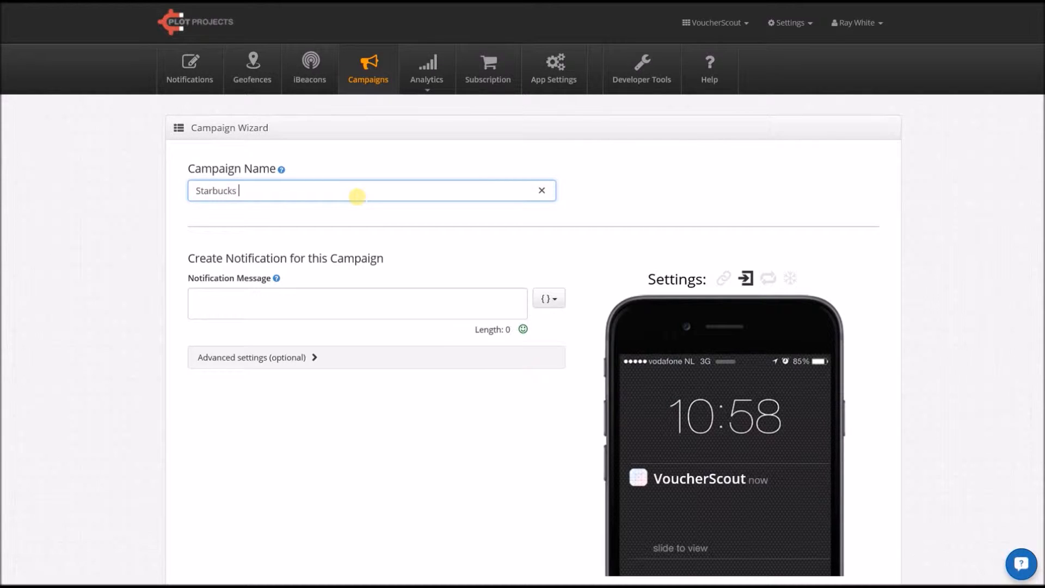
text(Test)
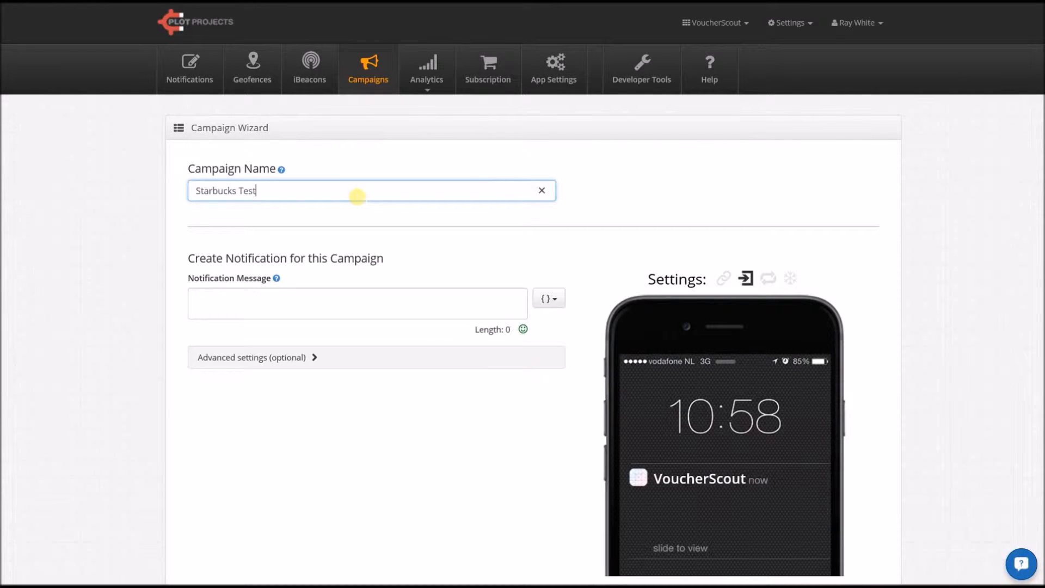
Set the notification message to 'Welcome to Starbucks'.
click(357, 303)
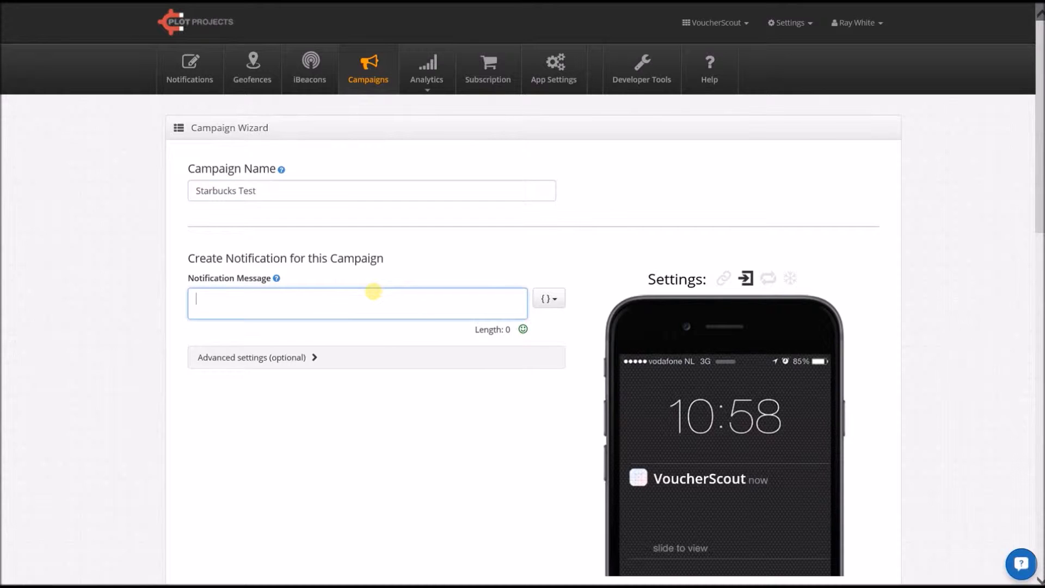
text(Welcome to)
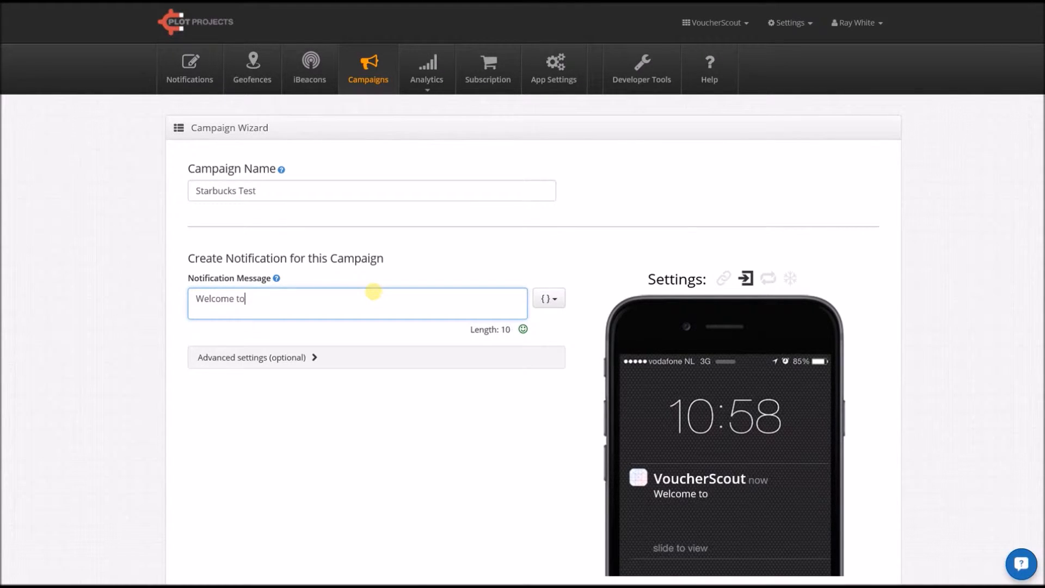
text(Star)
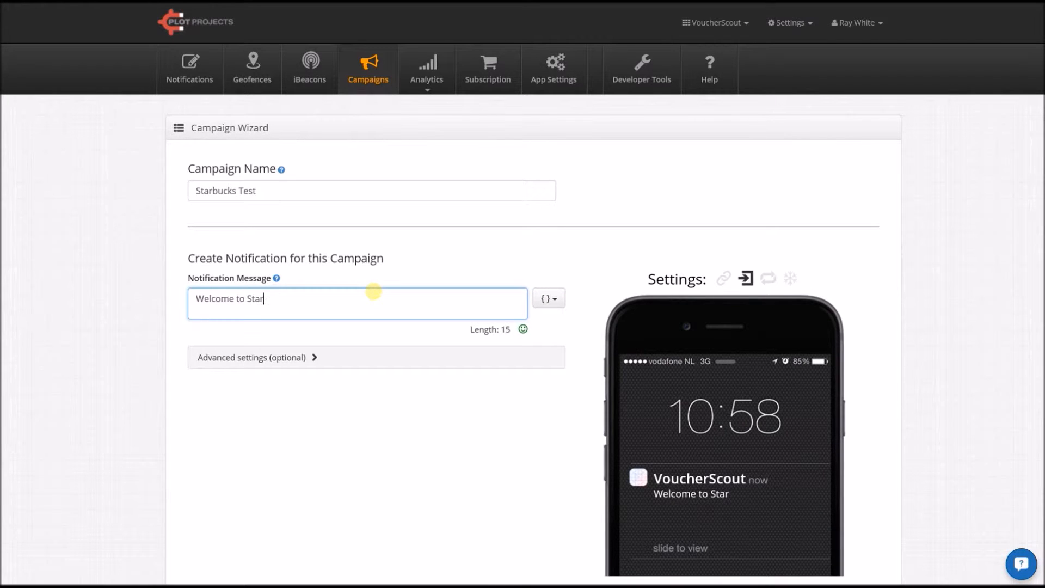
text(bucks)
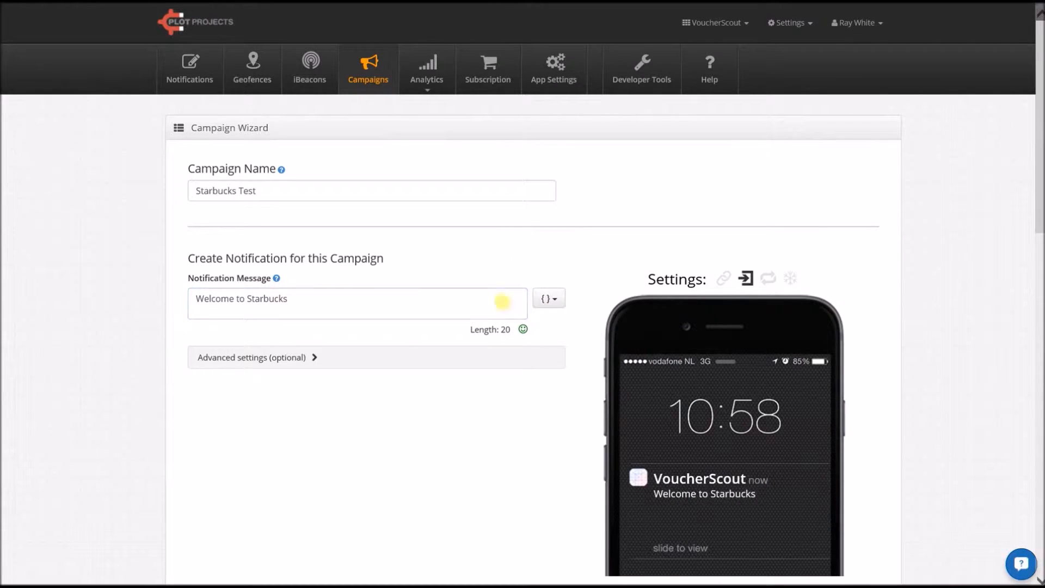
In Advanced settings, trigger on entering a geofence or beacon region, at any time.
click(256, 357)
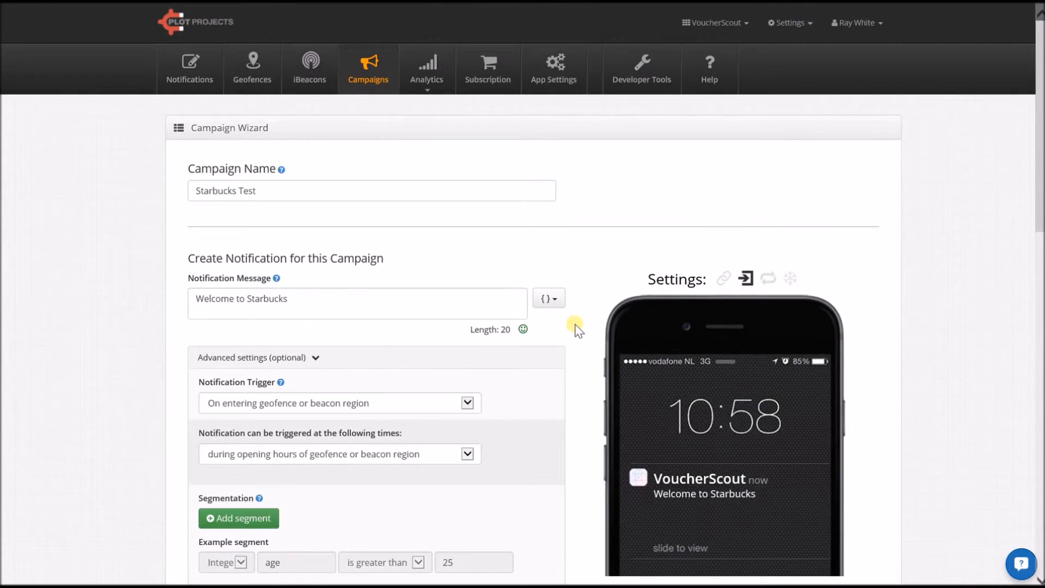
scroll(down, 3)
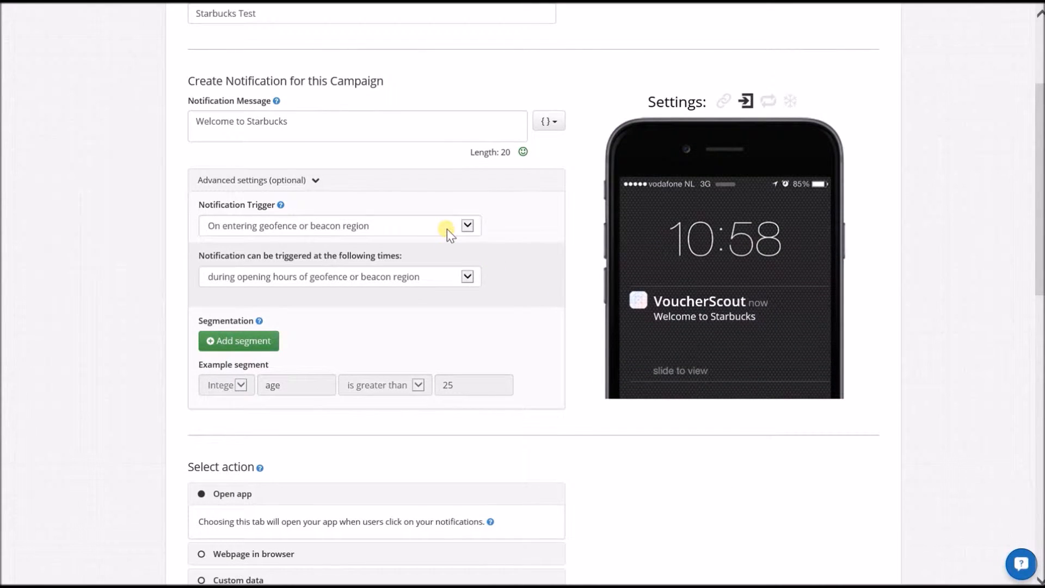
click(466, 225)
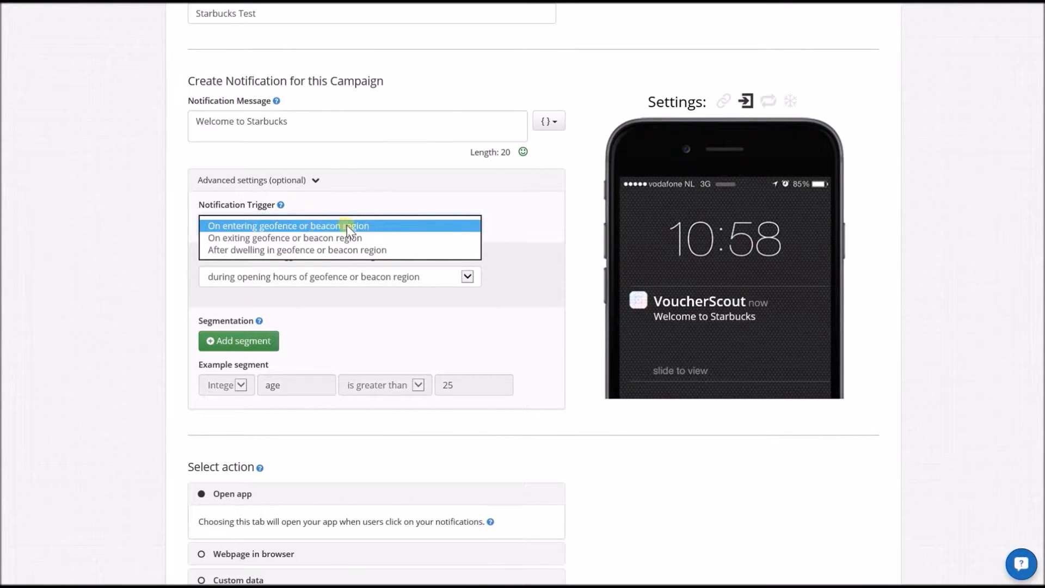
mouse_move(313, 242)
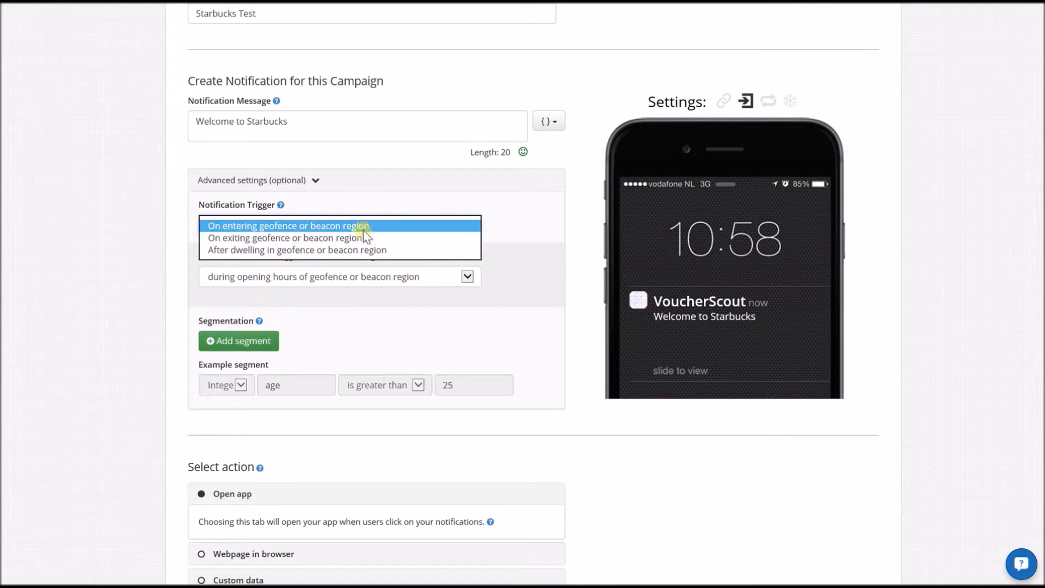
click(288, 226)
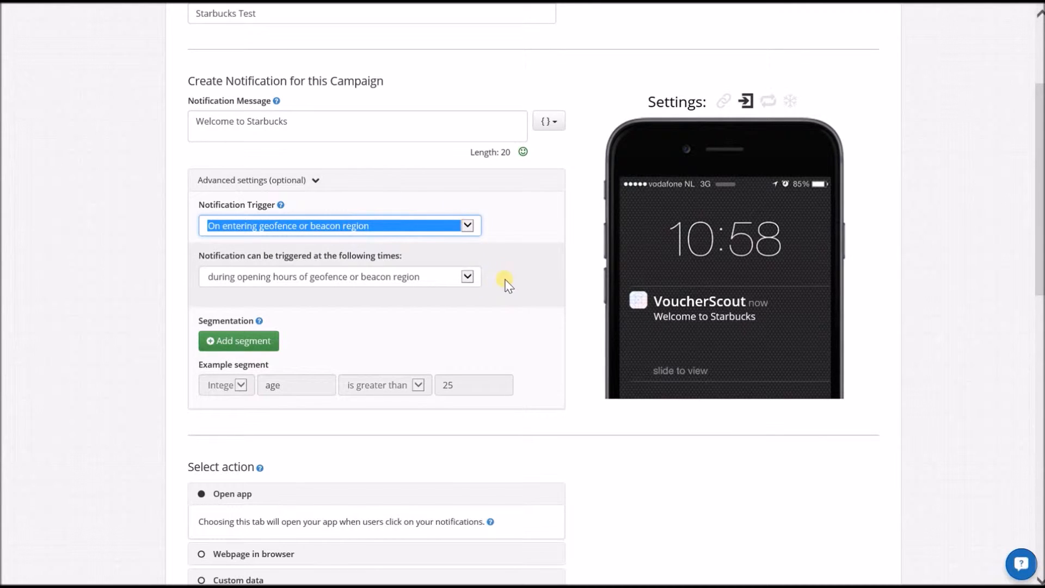
click(468, 277)
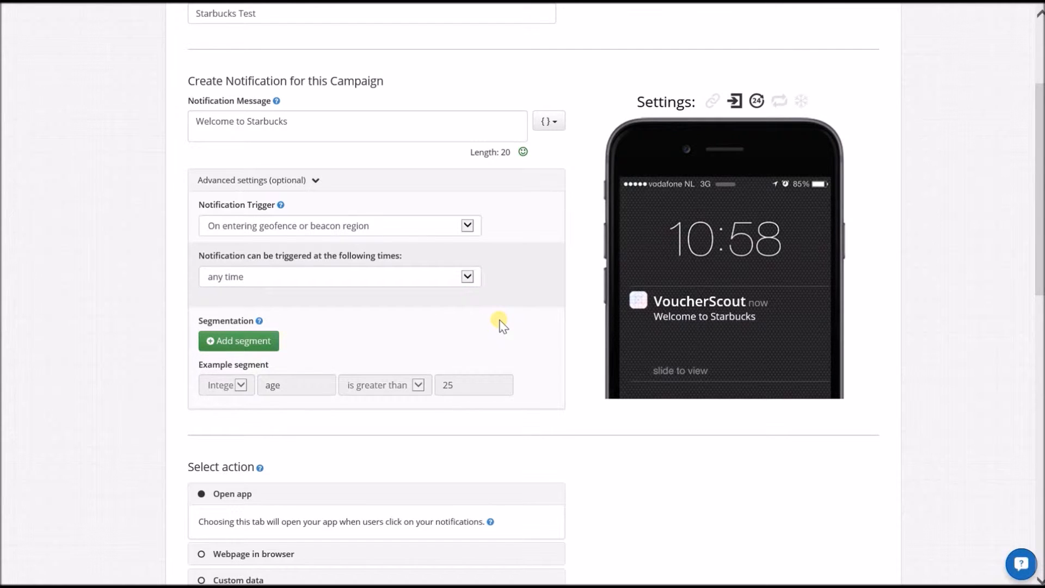
mouse_move(538, 331)
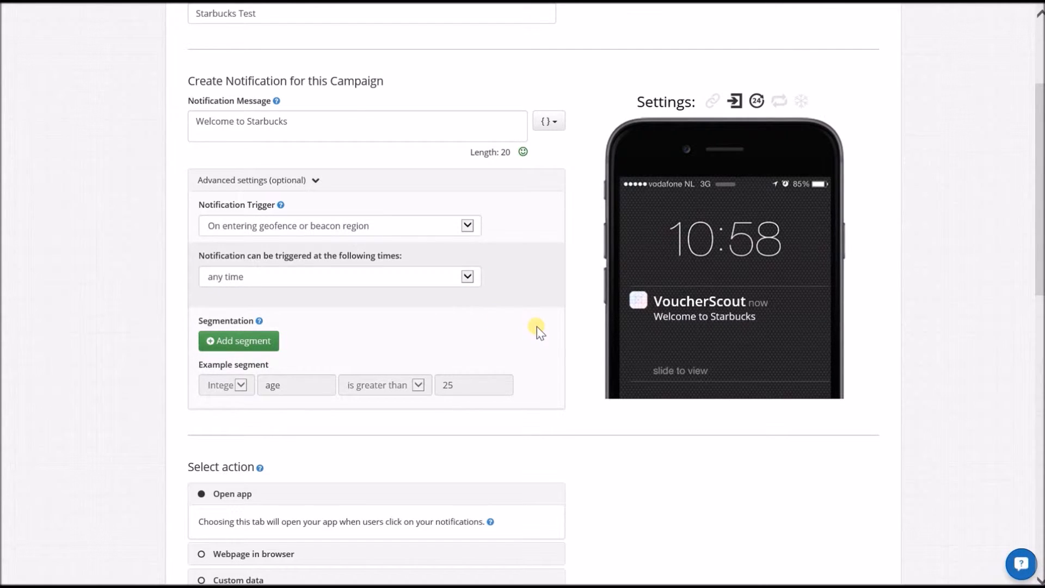
mouse_move(543, 339)
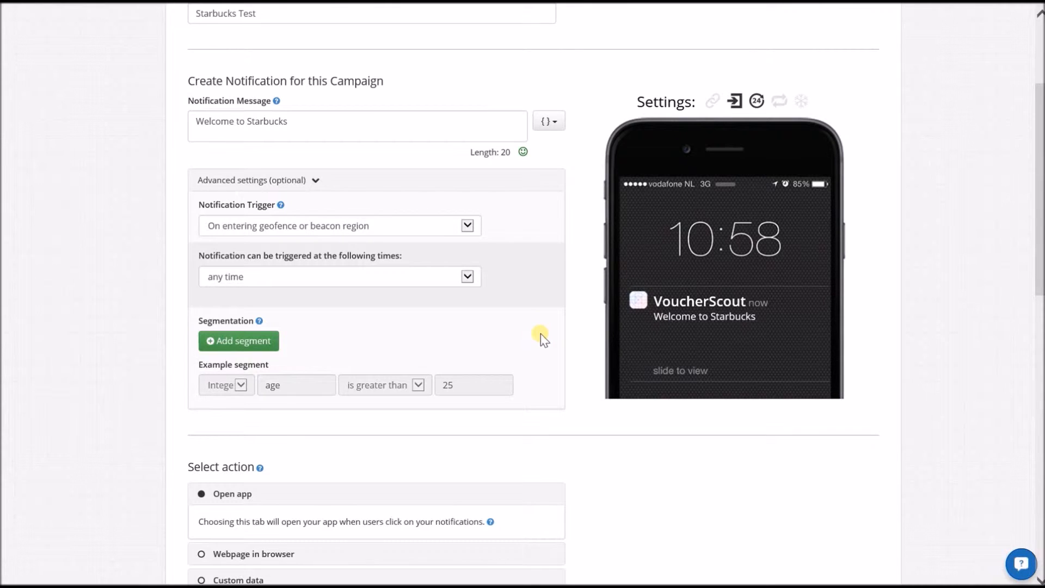
Set the notification tap action to Open app after viewing Custom data.
scroll(down, 3)
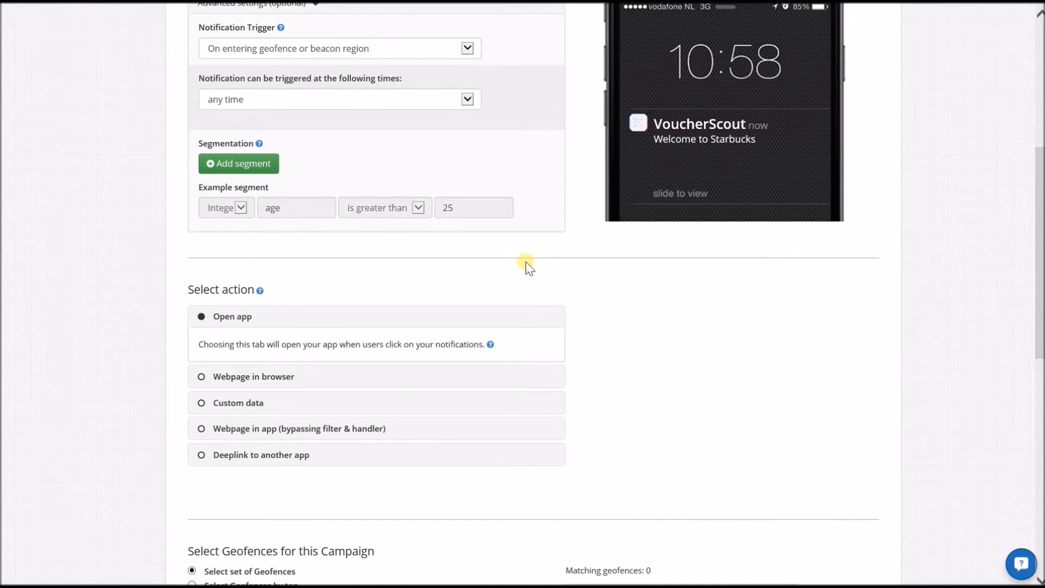
mouse_move(165, 298)
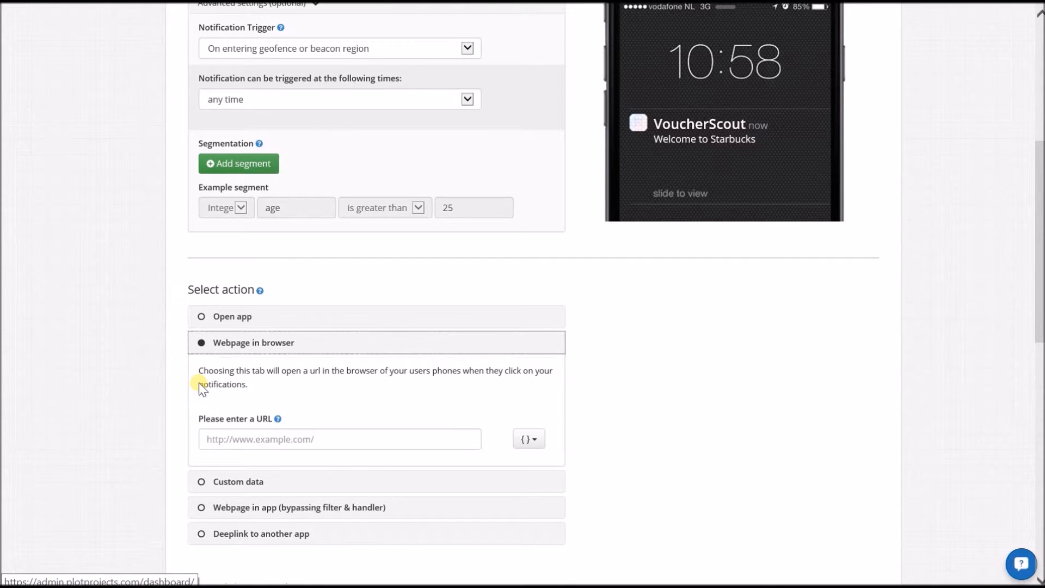
mouse_move(205, 494)
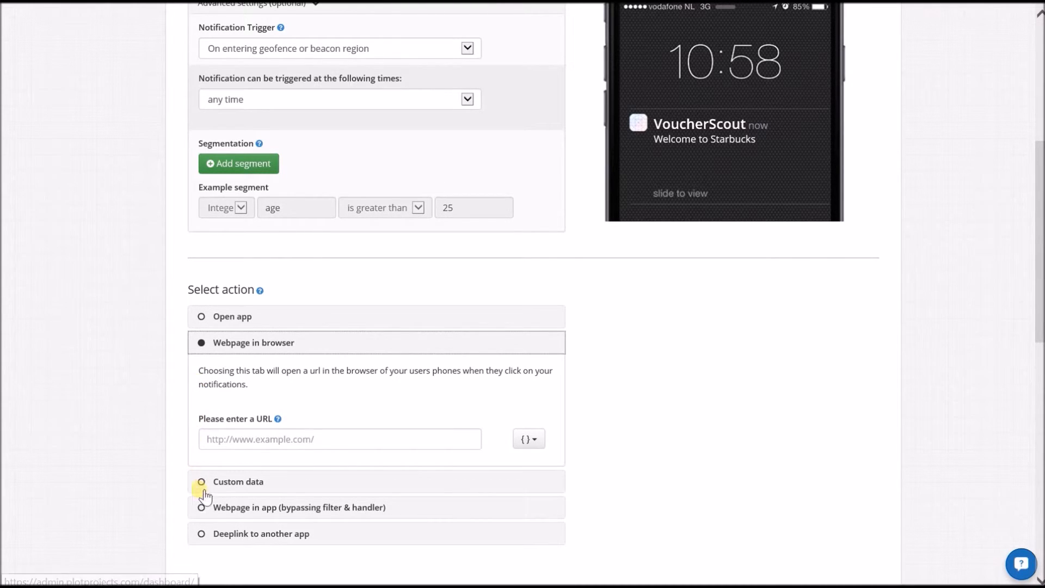
click(201, 481)
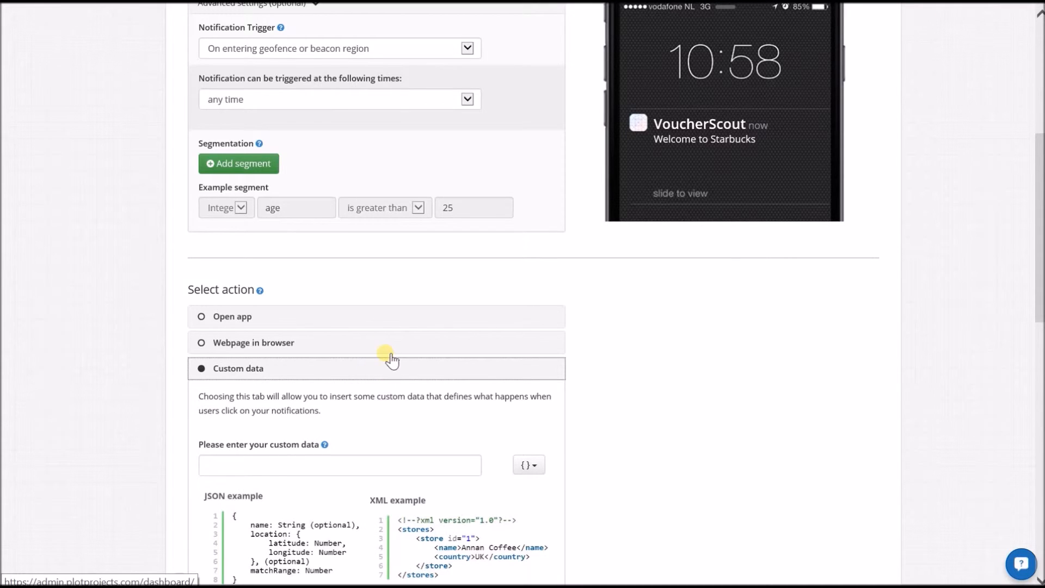
scroll(down, 3)
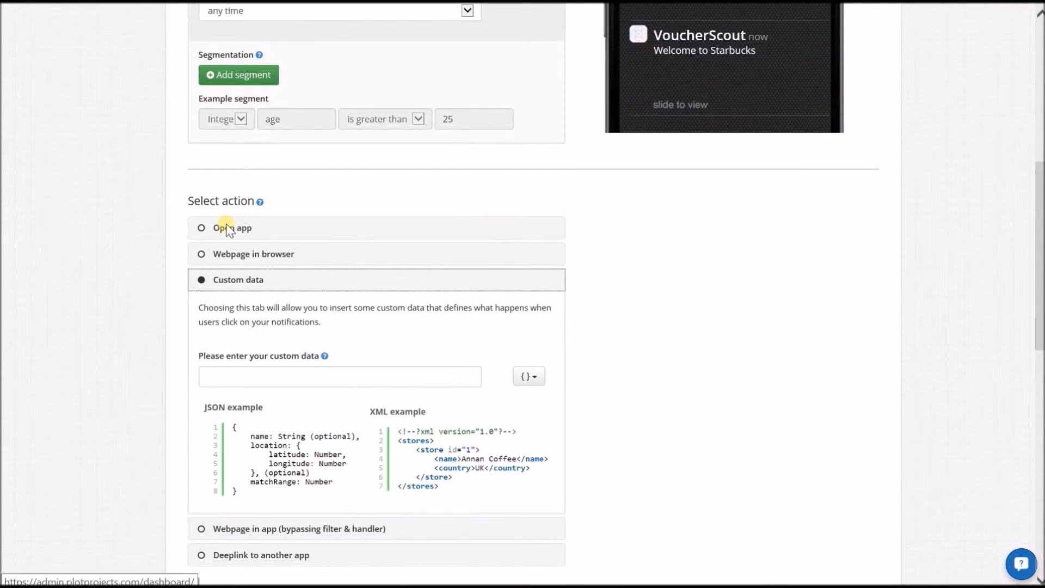
click(226, 228)
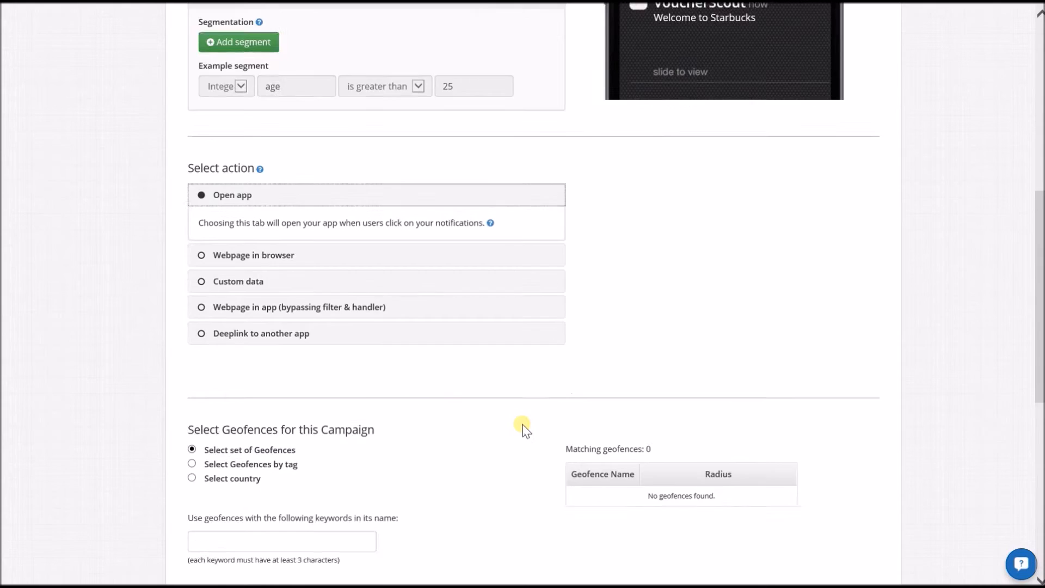
Select geofences by name keyword 'Starbucks', matching four 200-meter geofences.
scroll(down, 3)
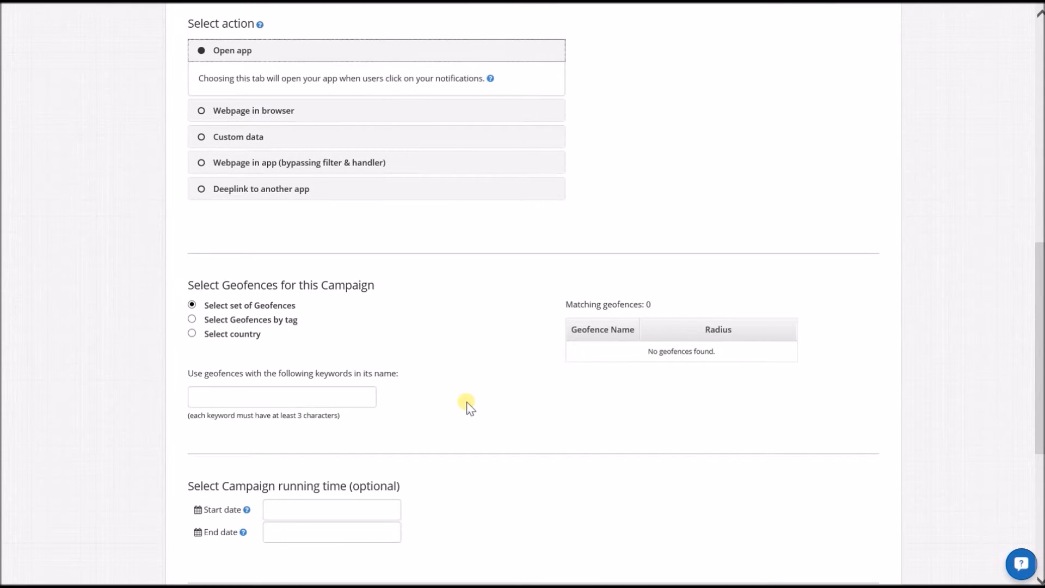
mouse_move(203, 322)
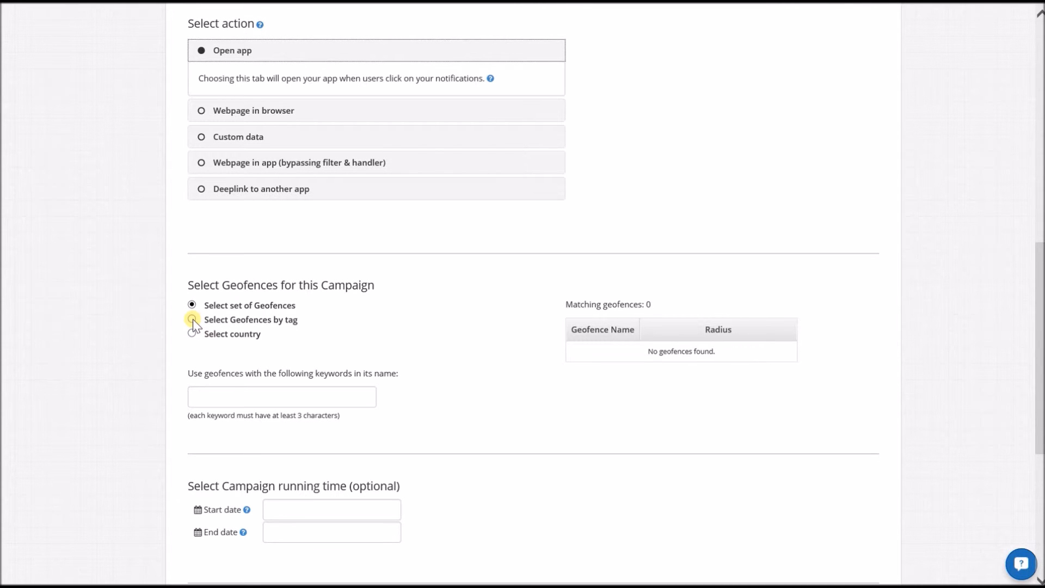
click(192, 320)
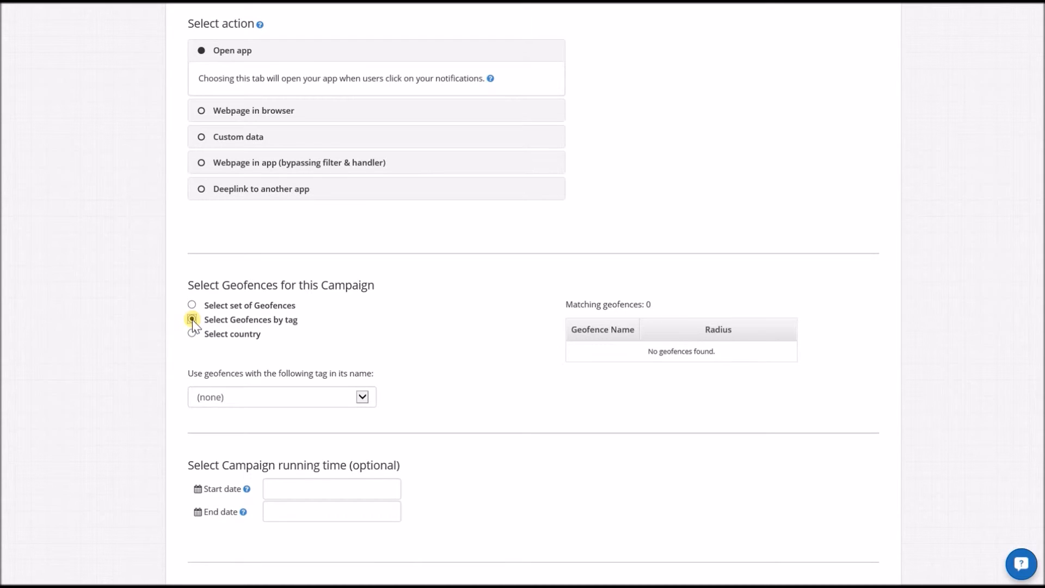
click(191, 320)
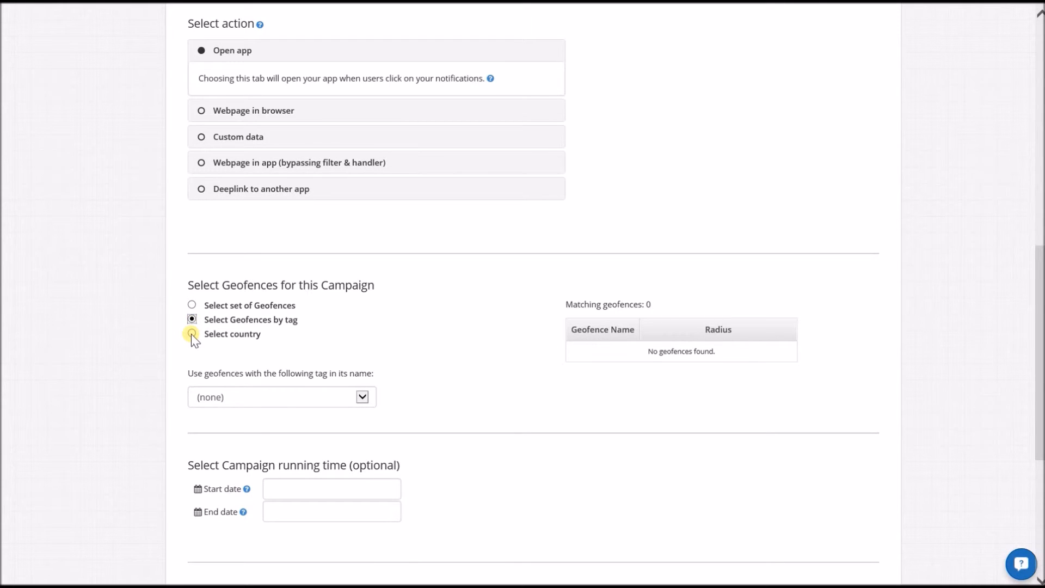
click(191, 334)
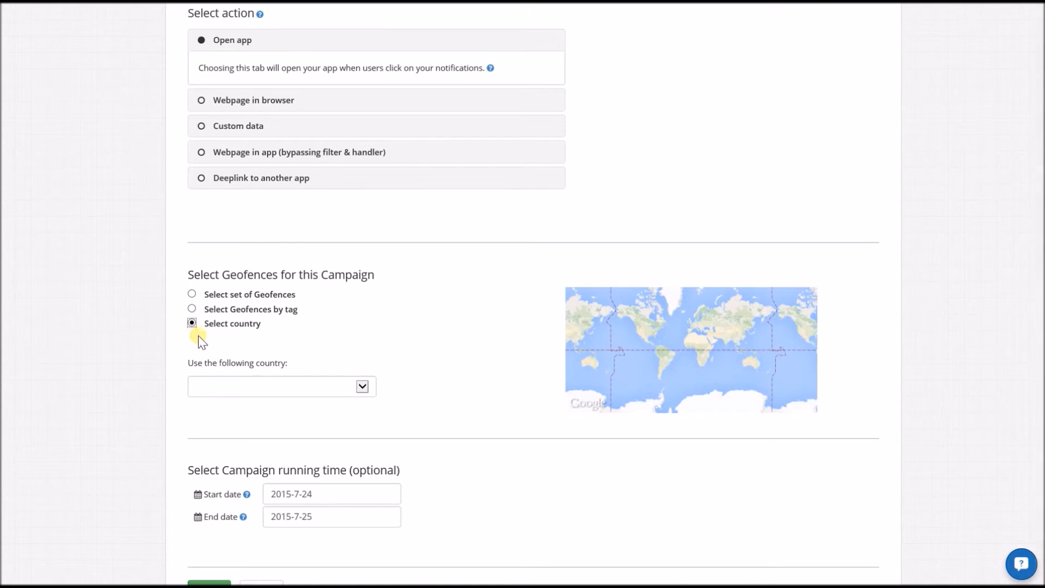
mouse_move(259, 300)
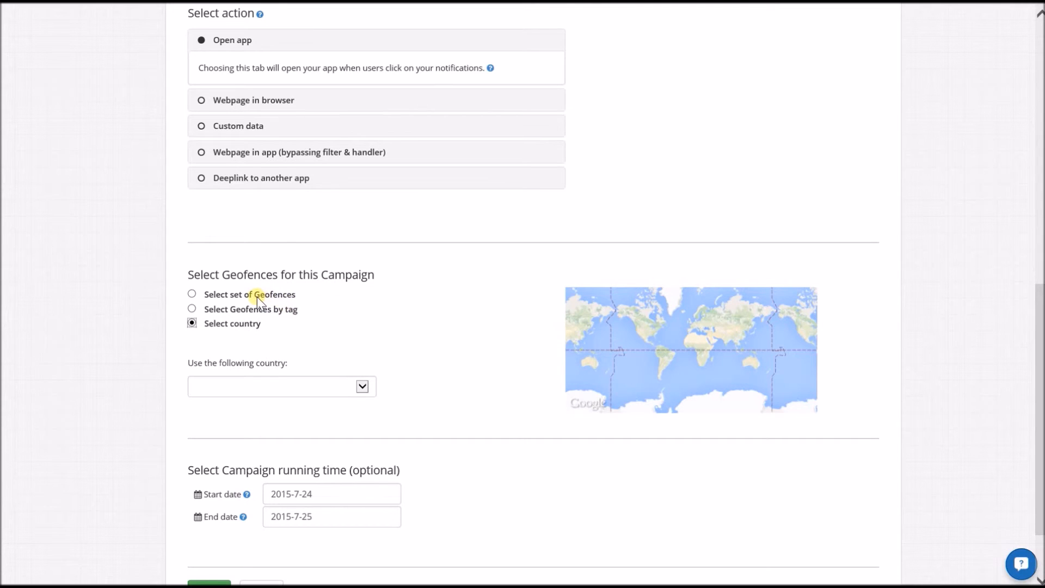
click(192, 294)
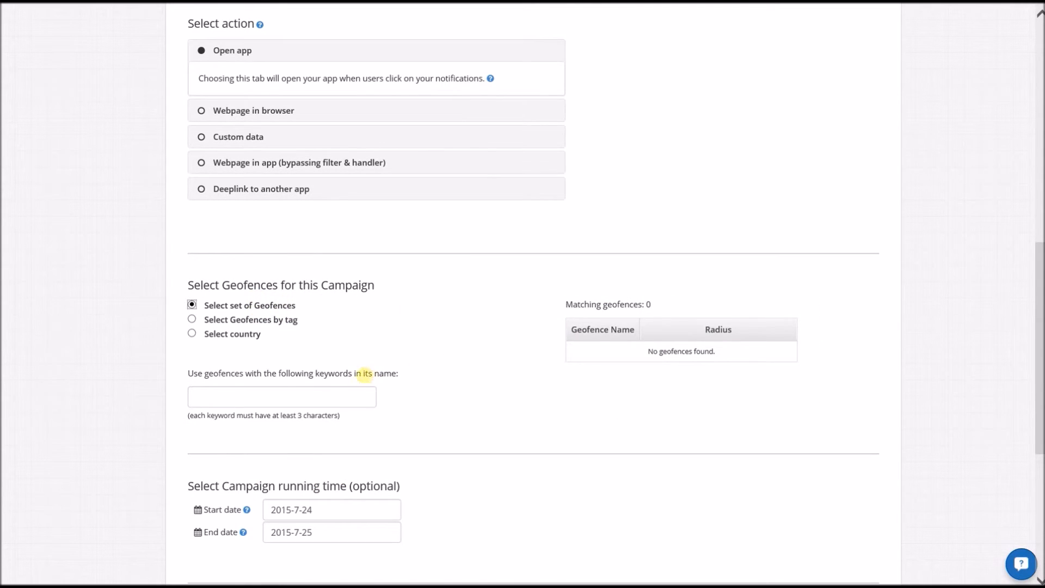
click(281, 397)
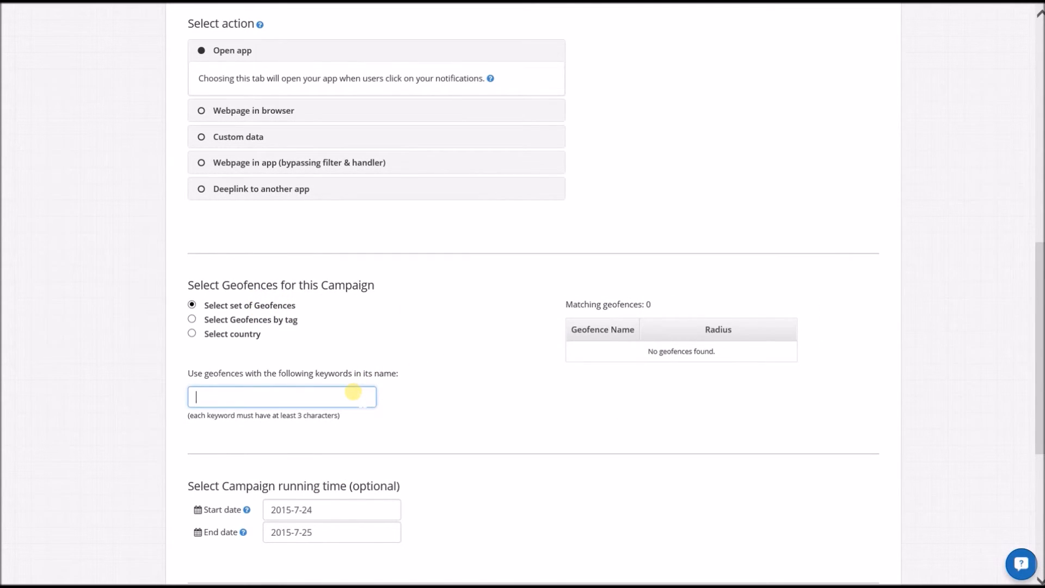
text(Starbucks)
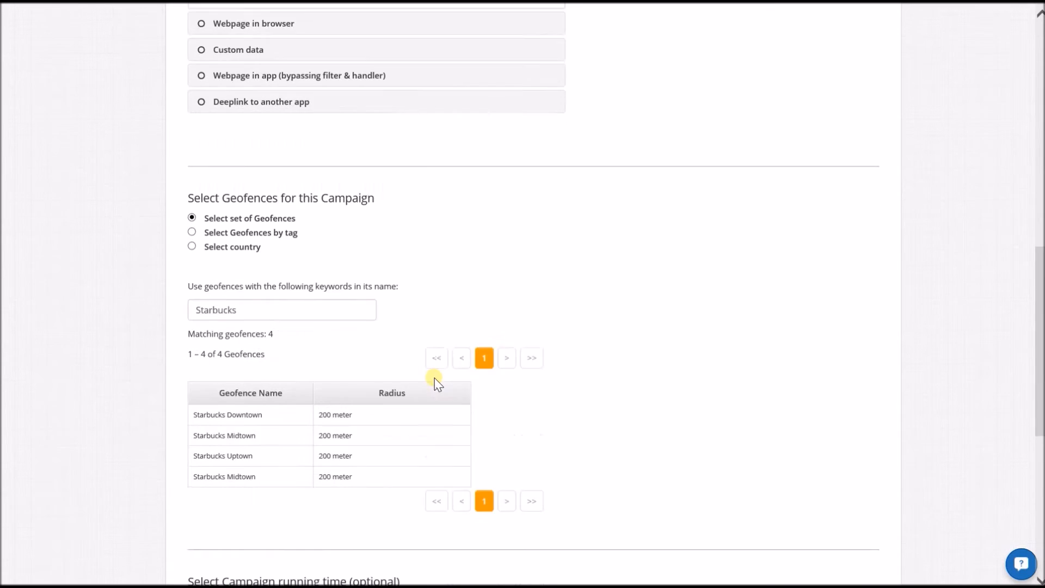
Set the campaign start date to 2015-07-01 and end date to 2015-07-31.
click(331, 422)
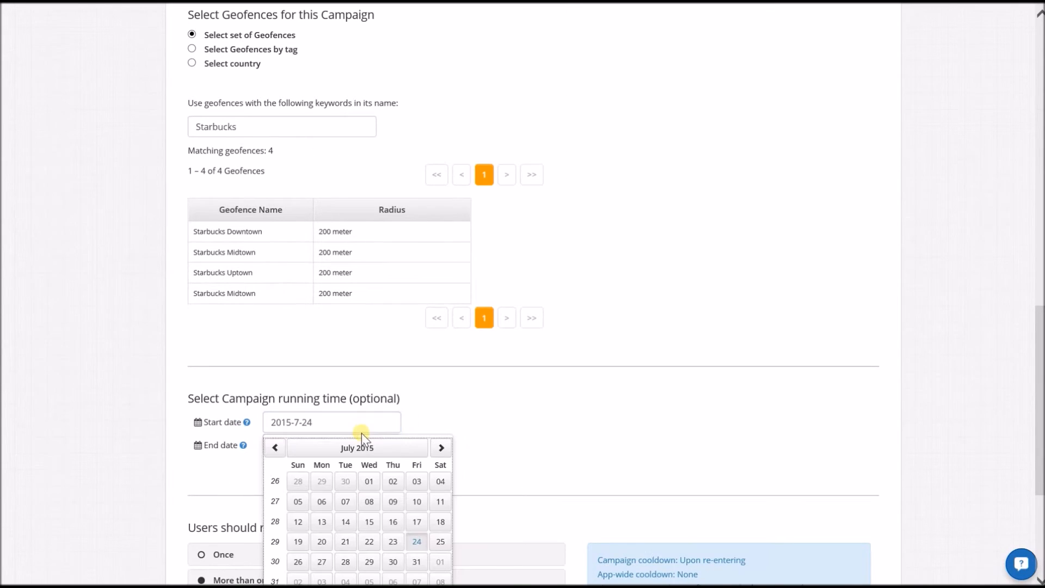
click(369, 481)
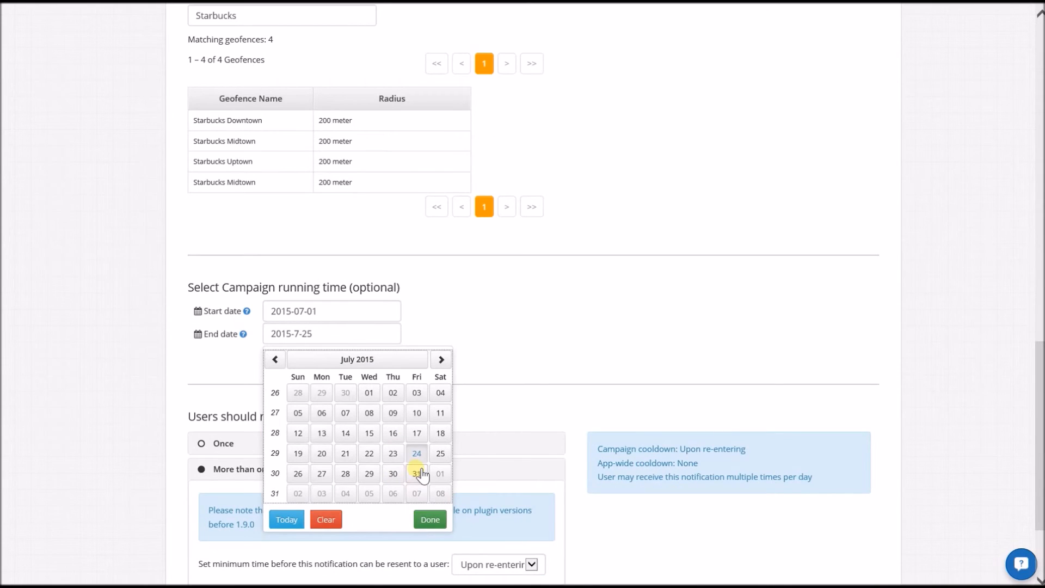
click(417, 473)
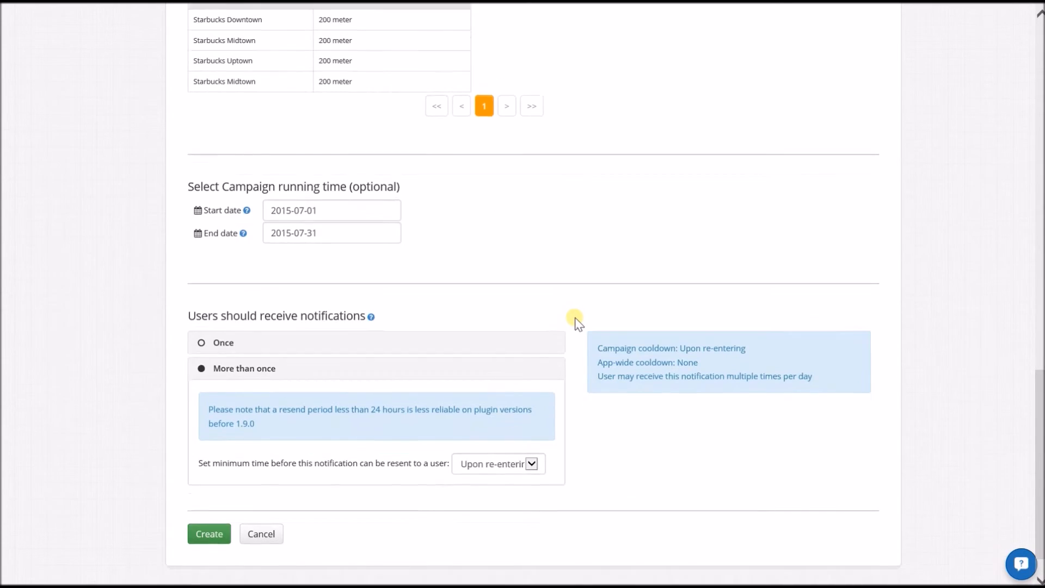
Limit delivery to once per user and create the campaign, now listed Active.
scroll(down, 3)
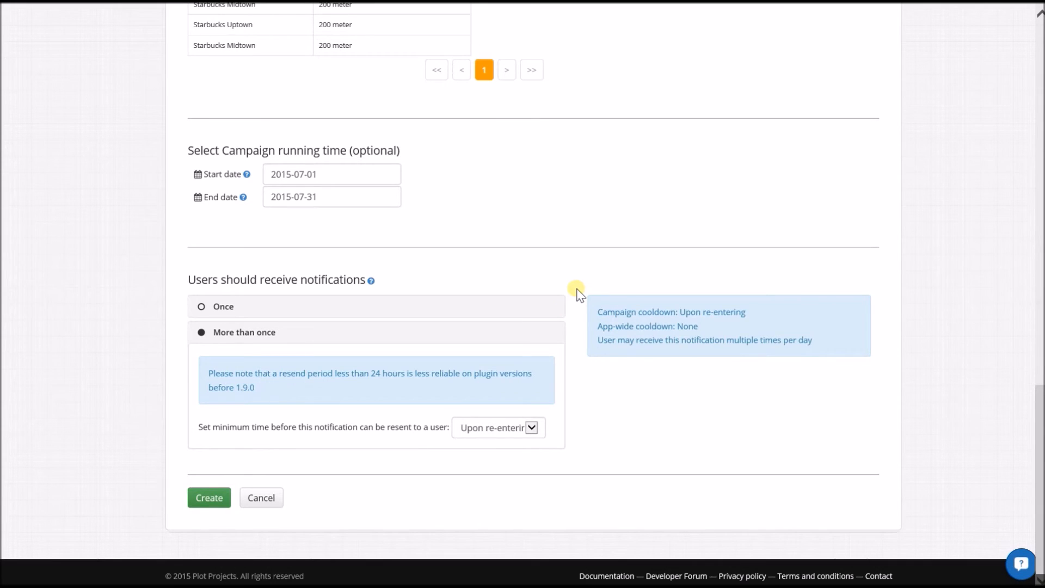
mouse_move(574, 301)
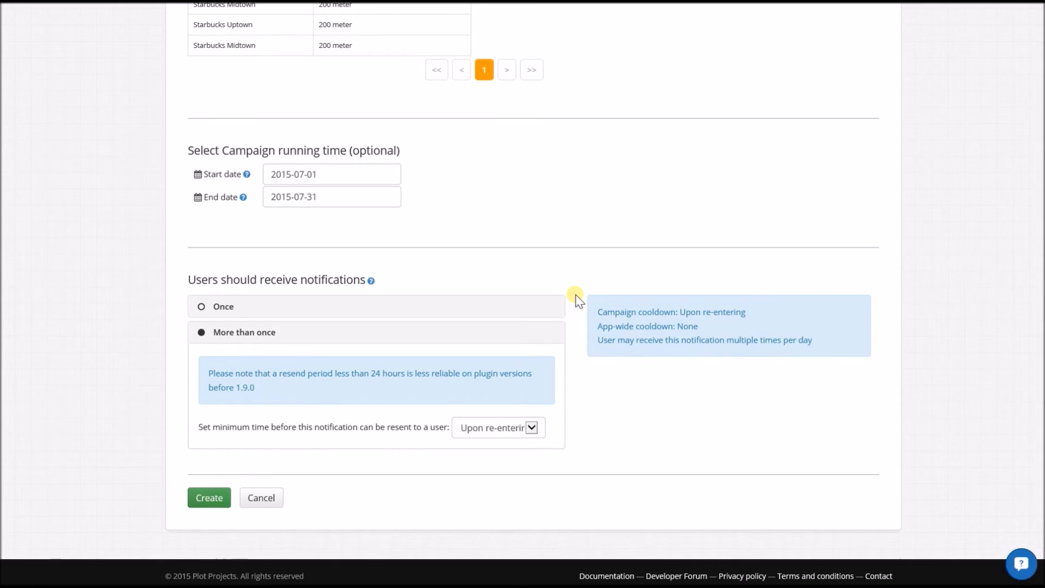
click(202, 307)
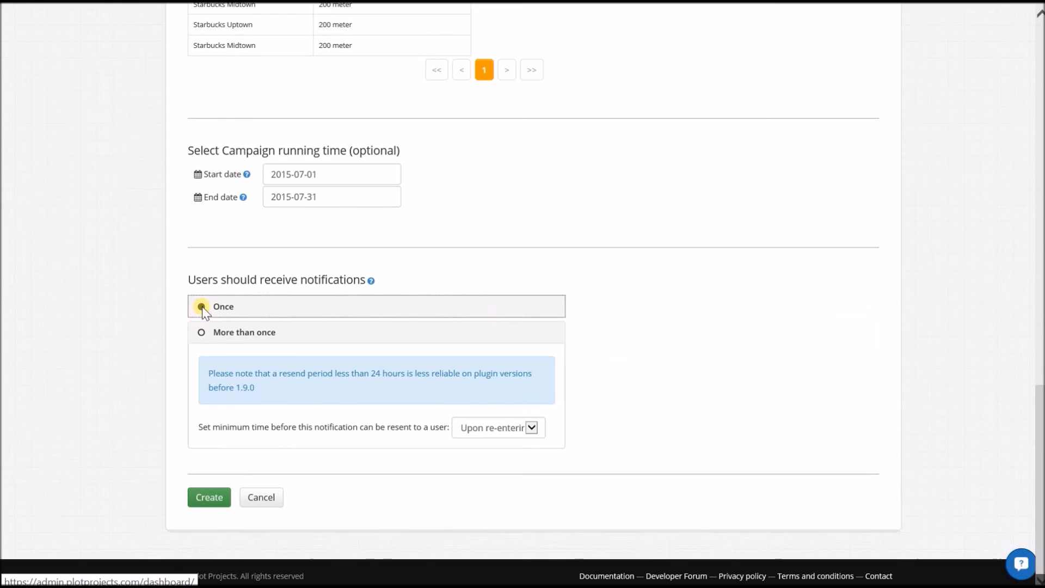
click(201, 306)
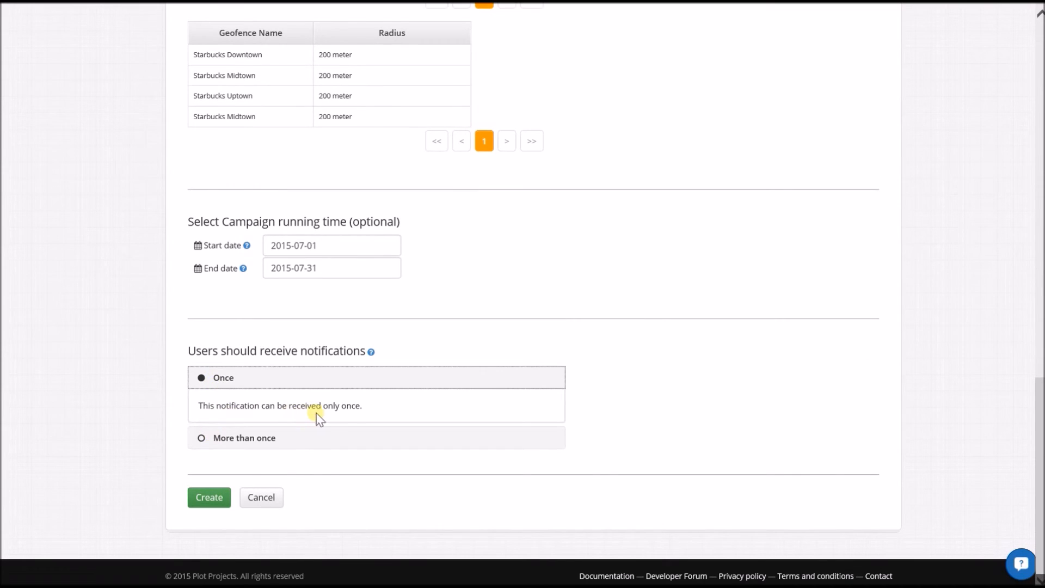
click(200, 437)
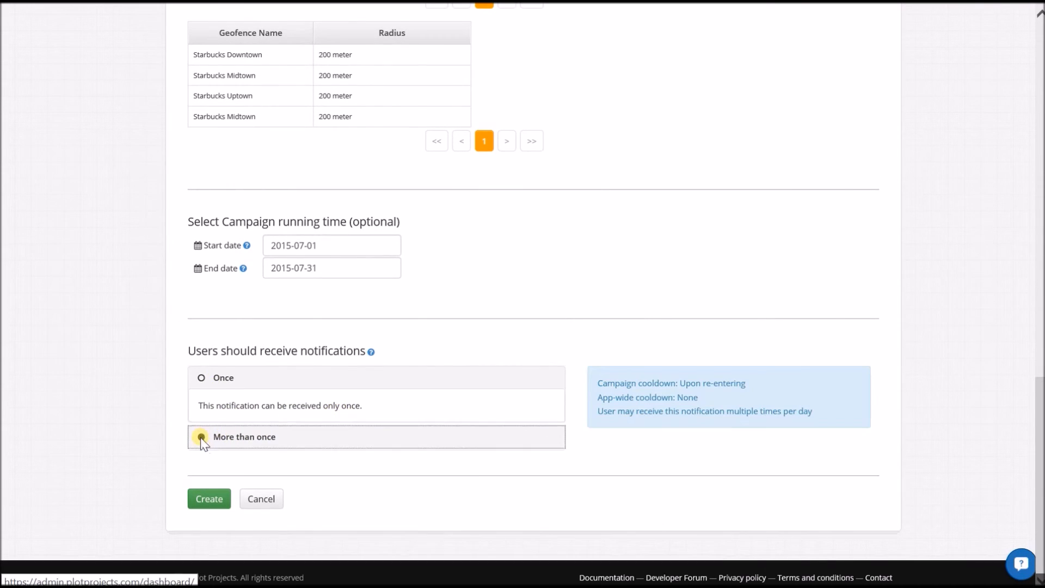
click(202, 437)
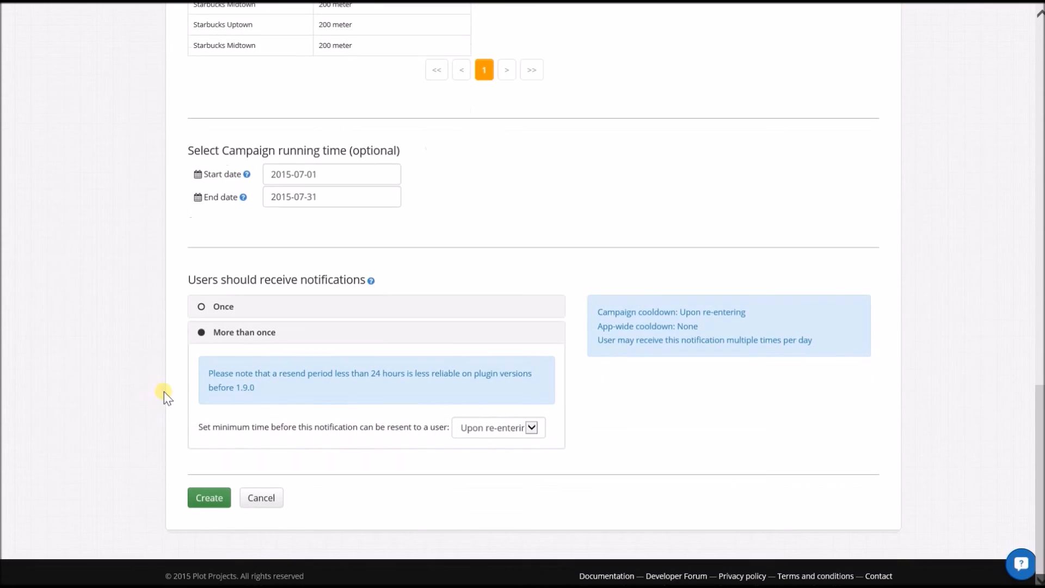
mouse_move(152, 405)
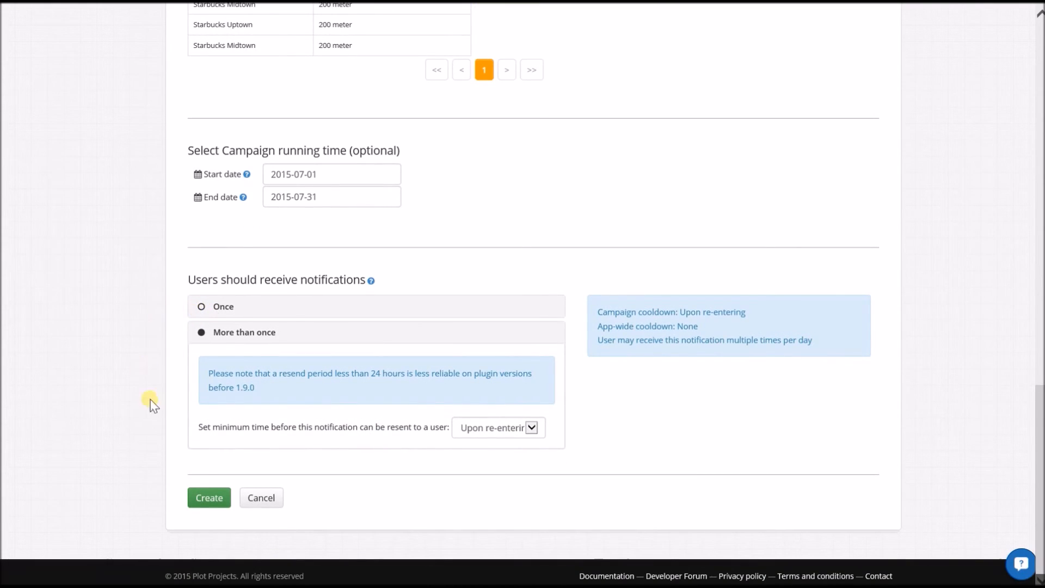
click(201, 306)
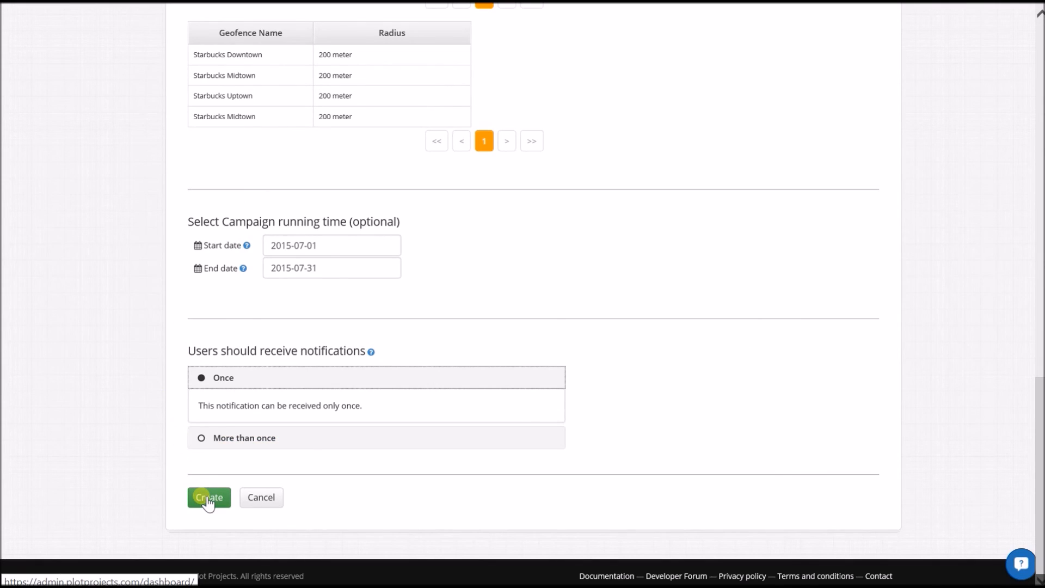
click(209, 498)
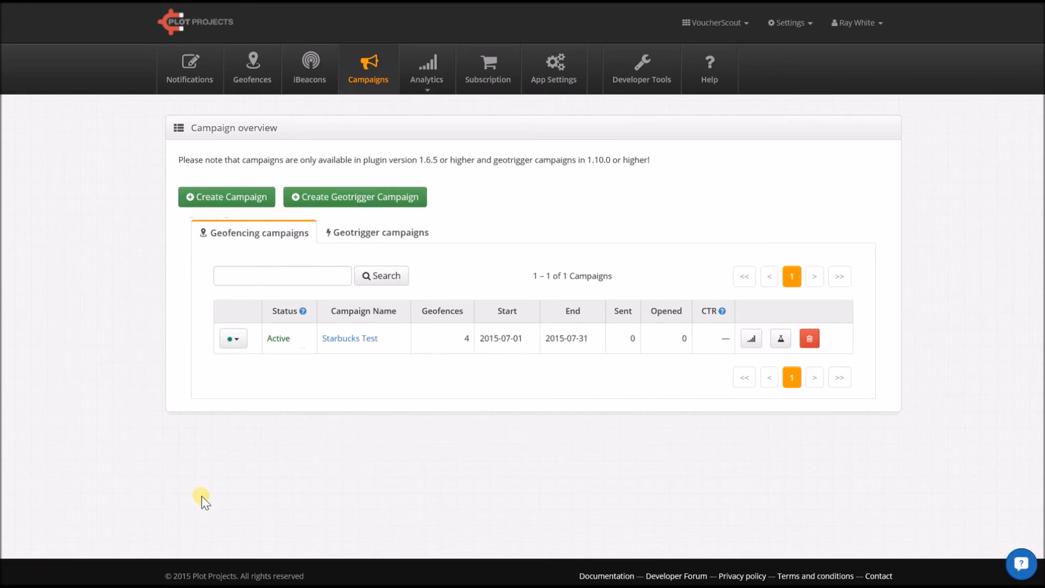